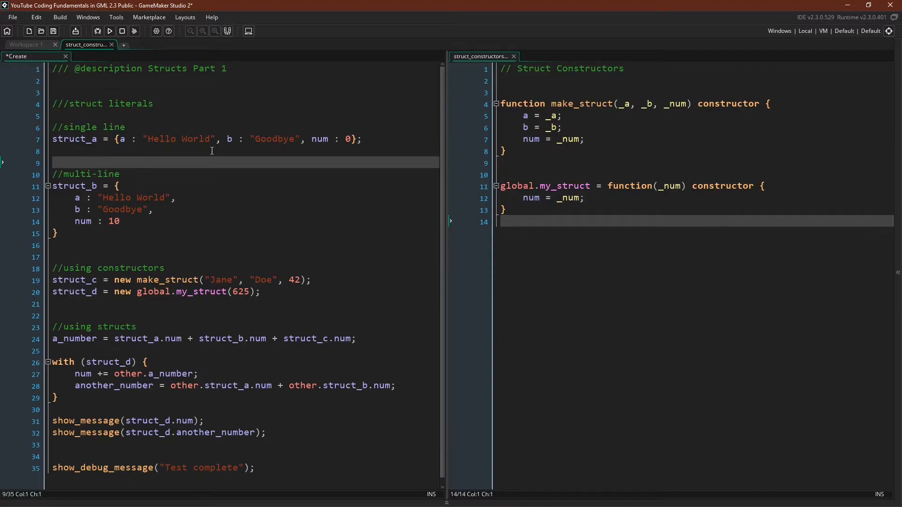
pyautogui.moveTo(143, 158)
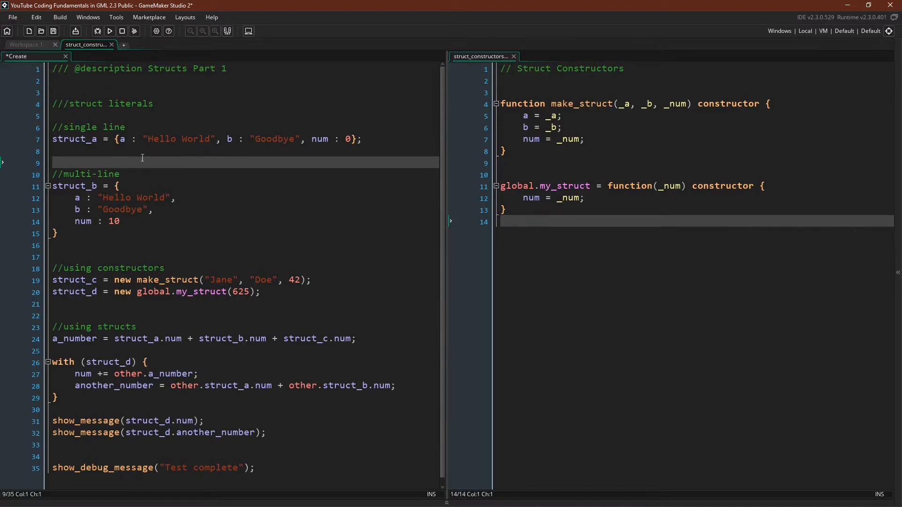
pyautogui.moveTo(162, 240)
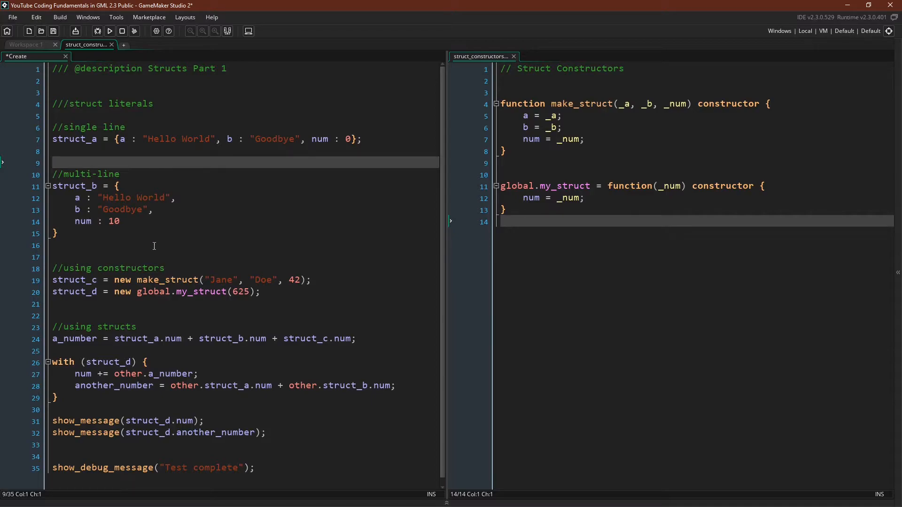
pyautogui.moveTo(259, 307)
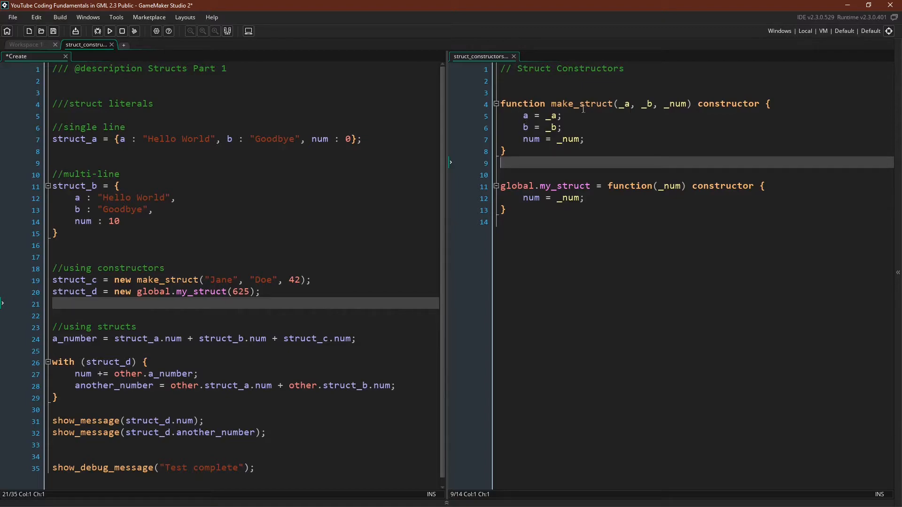
pyautogui.moveTo(643, 122)
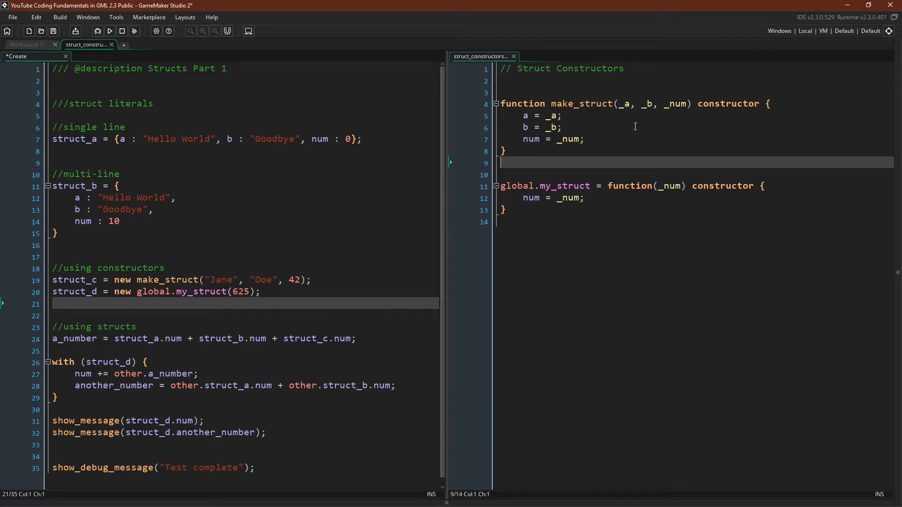
pyautogui.moveTo(737, 119)
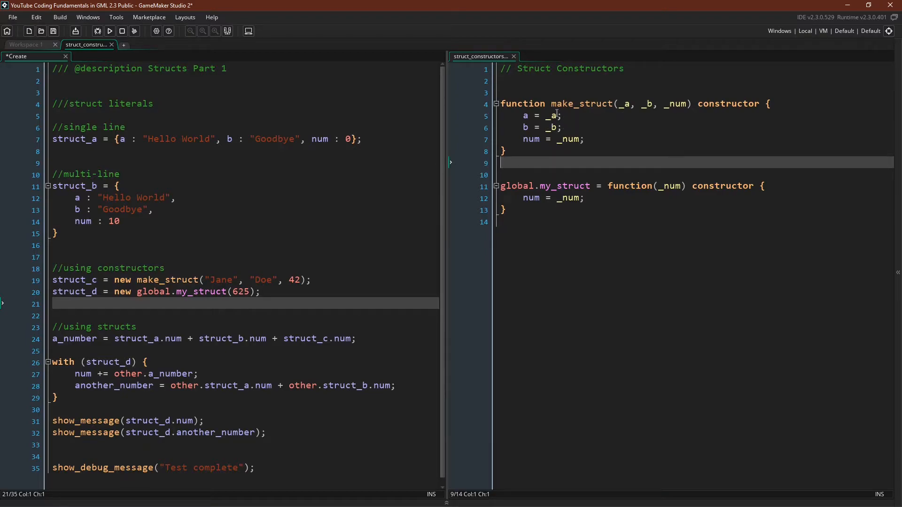
pyautogui.moveTo(535, 163)
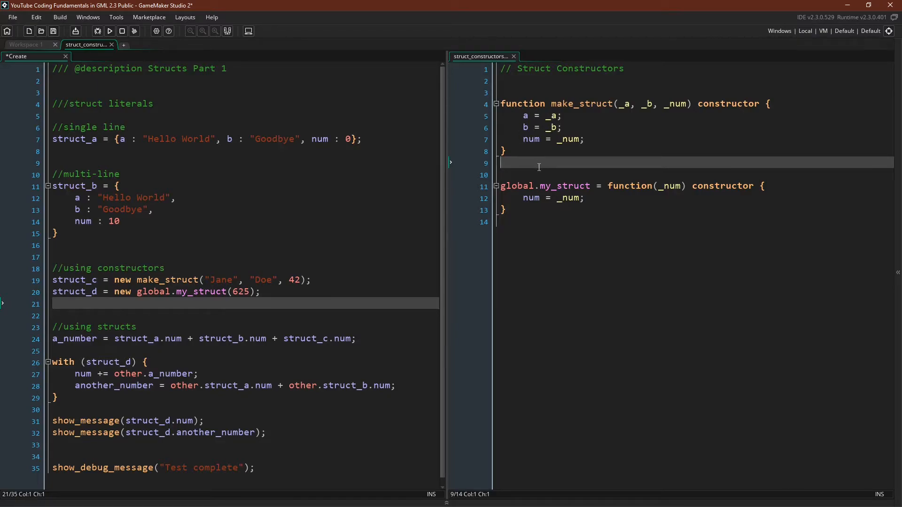
# - Run under the debugger to the breakpoint, step past the struct literals, and expand struct_a's values
pyautogui.click(626, 222)
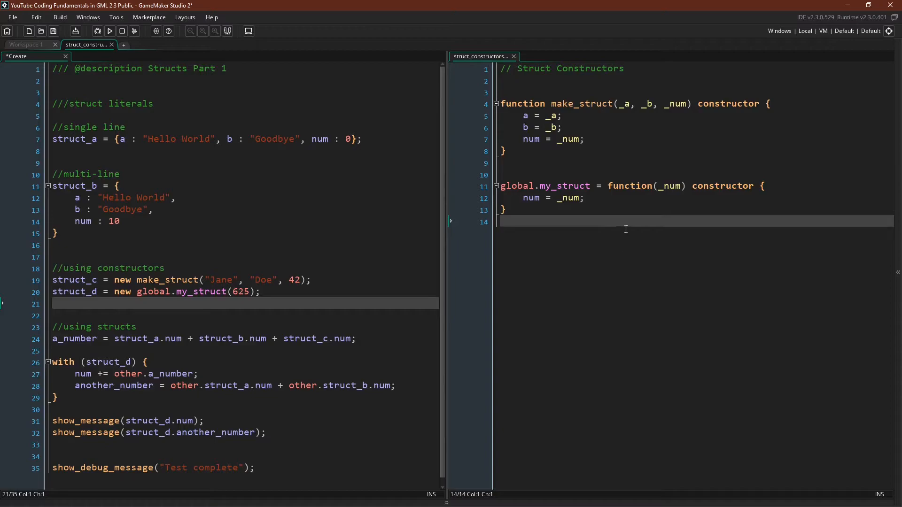
pyautogui.moveTo(585, 164)
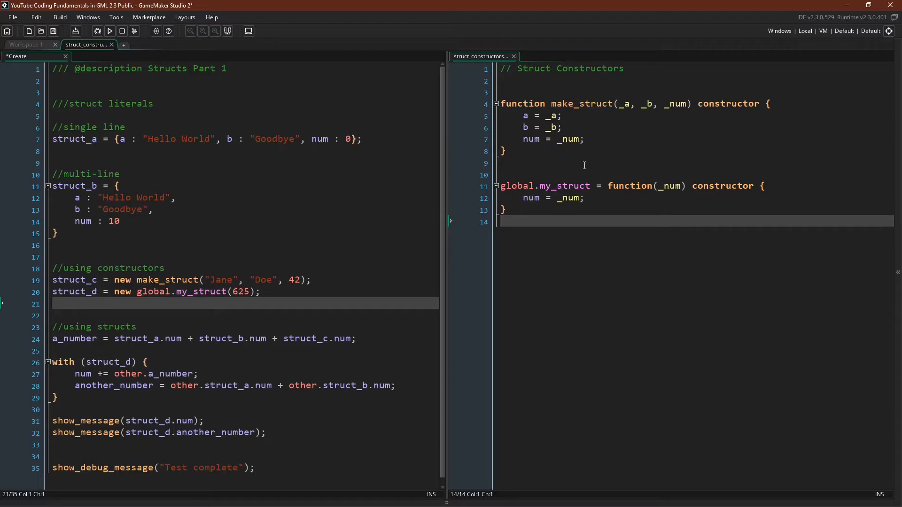
pyautogui.moveTo(583, 85)
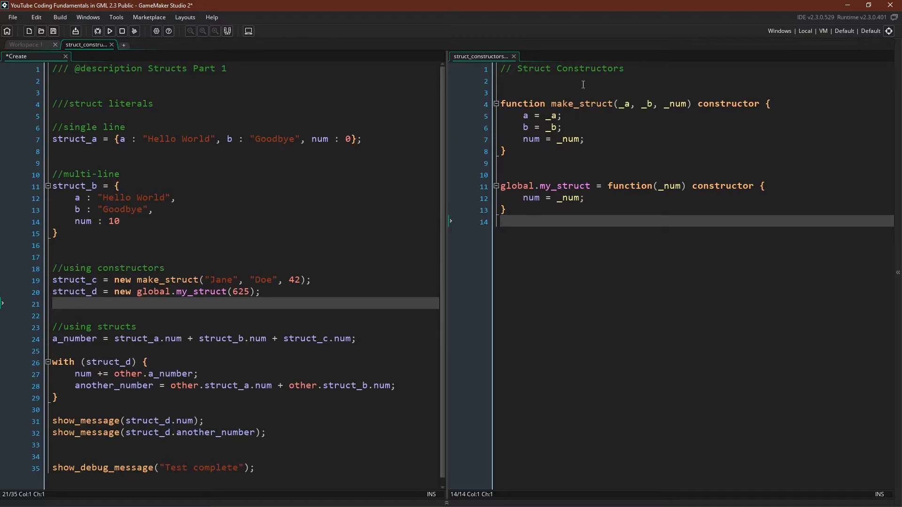
pyautogui.moveTo(576, 263)
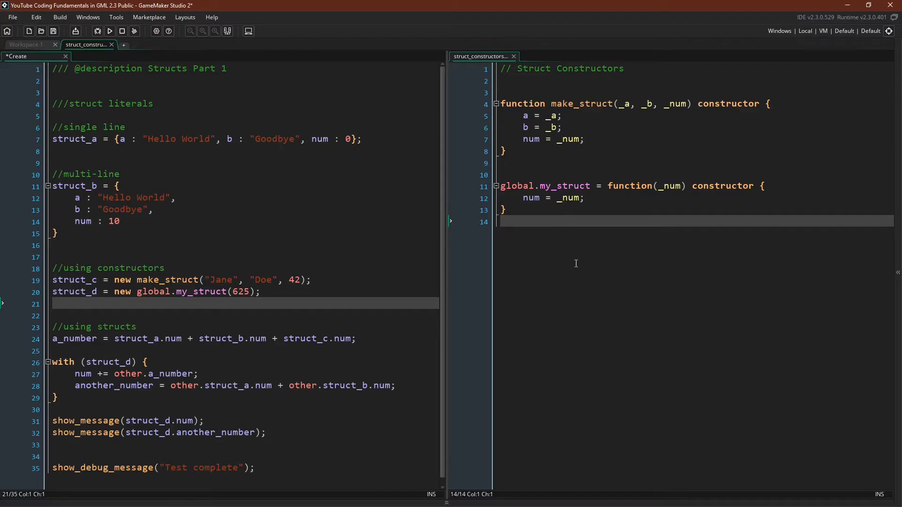
pyautogui.moveTo(578, 261)
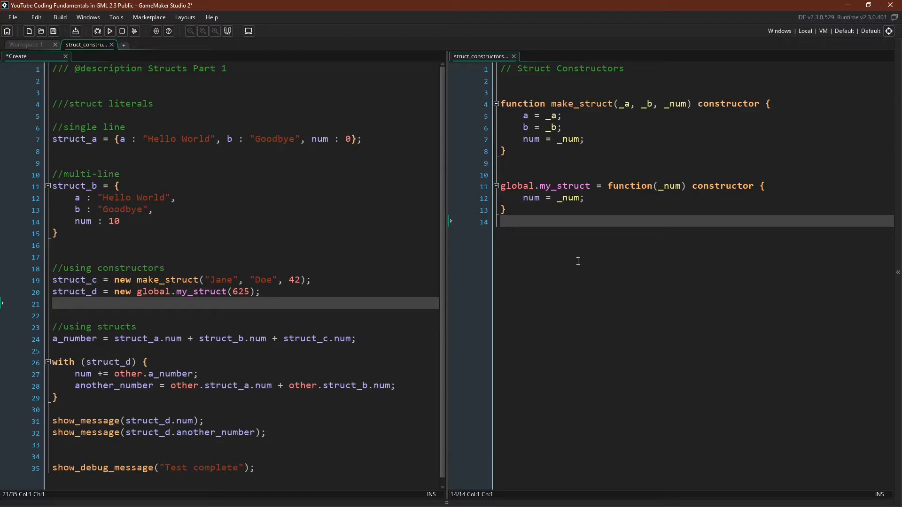
pyautogui.moveTo(631, 182)
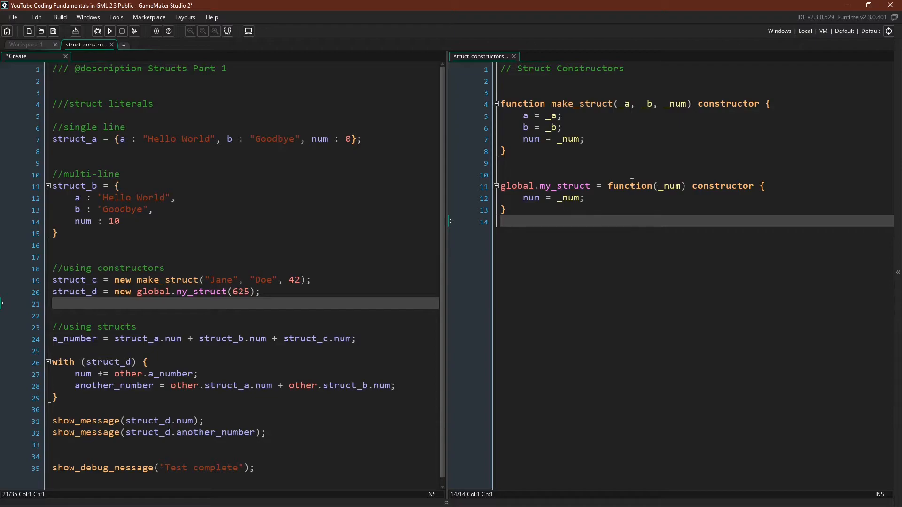
pyautogui.moveTo(191, 234)
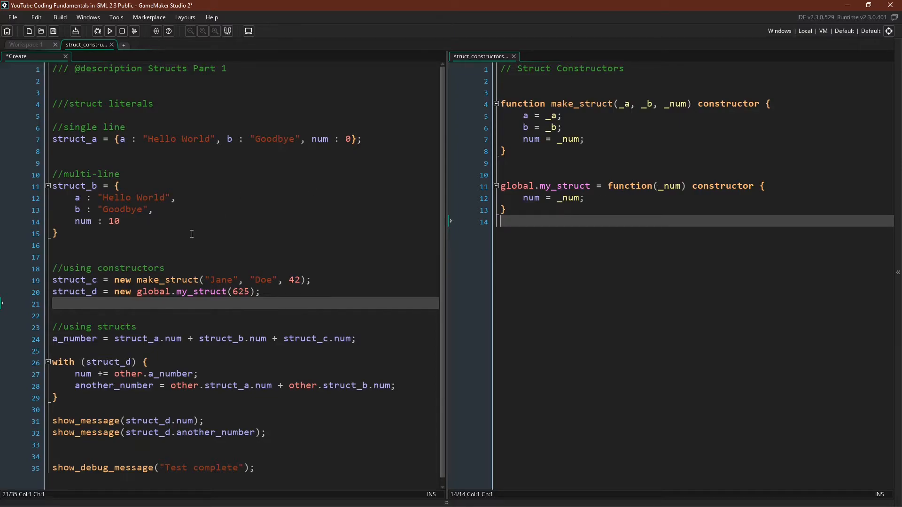
pyautogui.moveTo(164, 151)
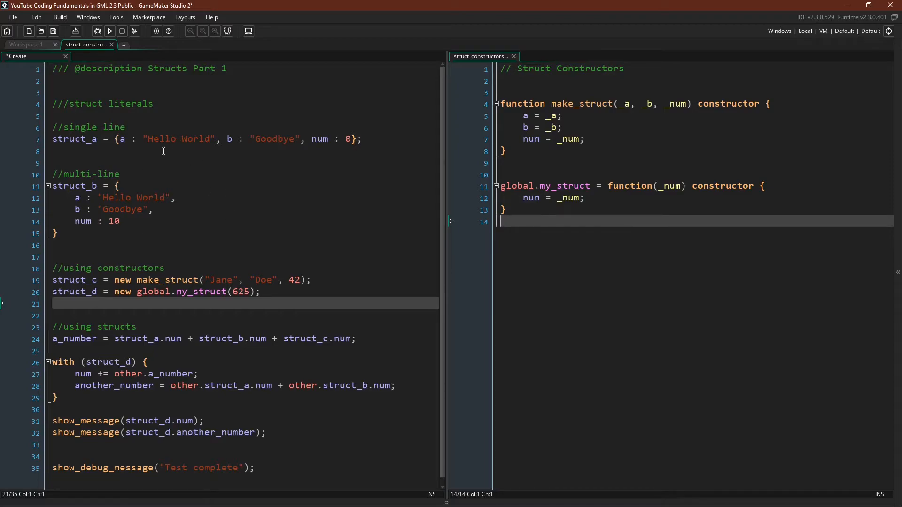
pyautogui.moveTo(295, 216)
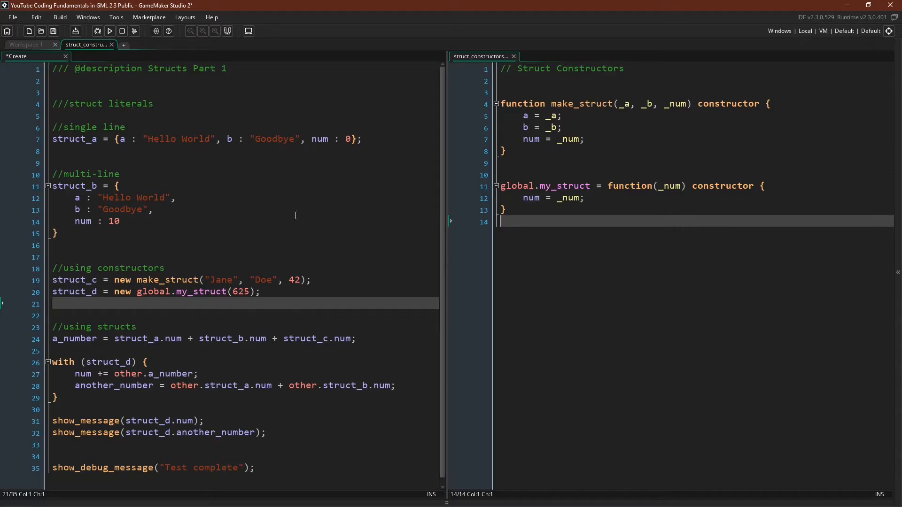
pyautogui.moveTo(628, 114)
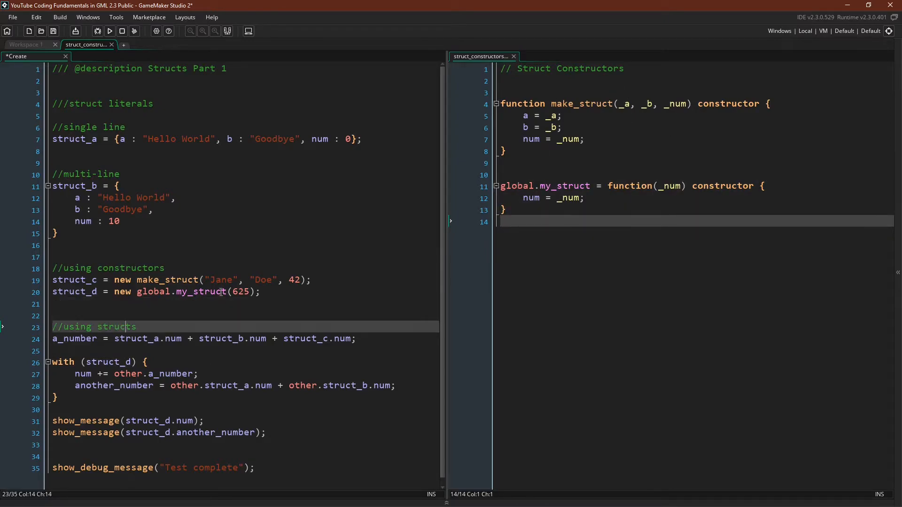
pyautogui.moveTo(95, 302)
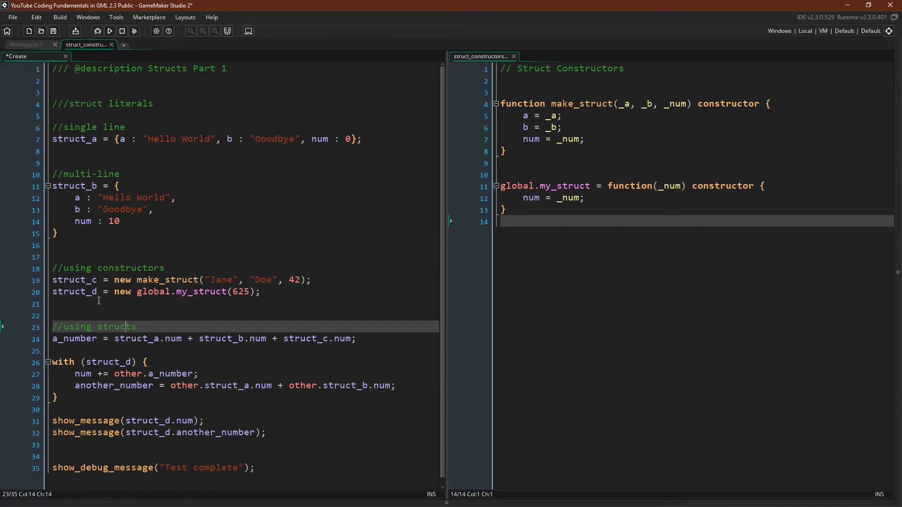
pyautogui.moveTo(133, 280)
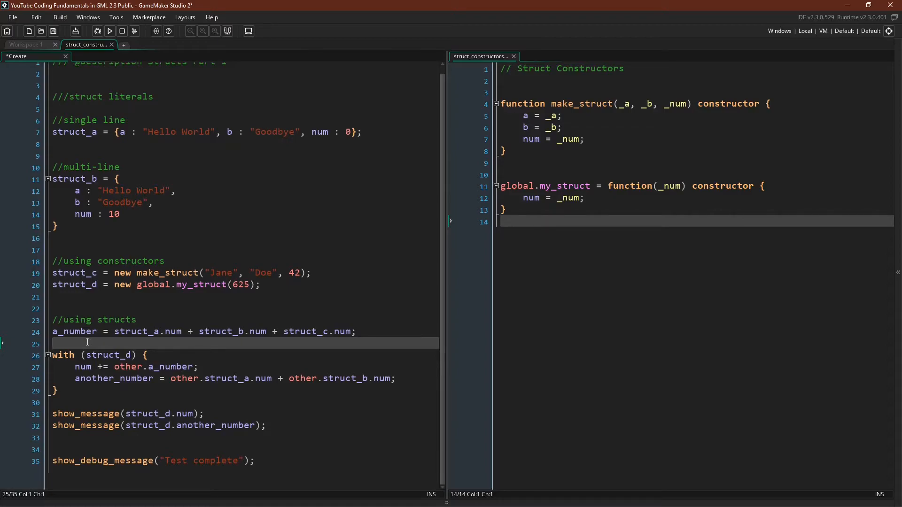
pyautogui.moveTo(164, 332)
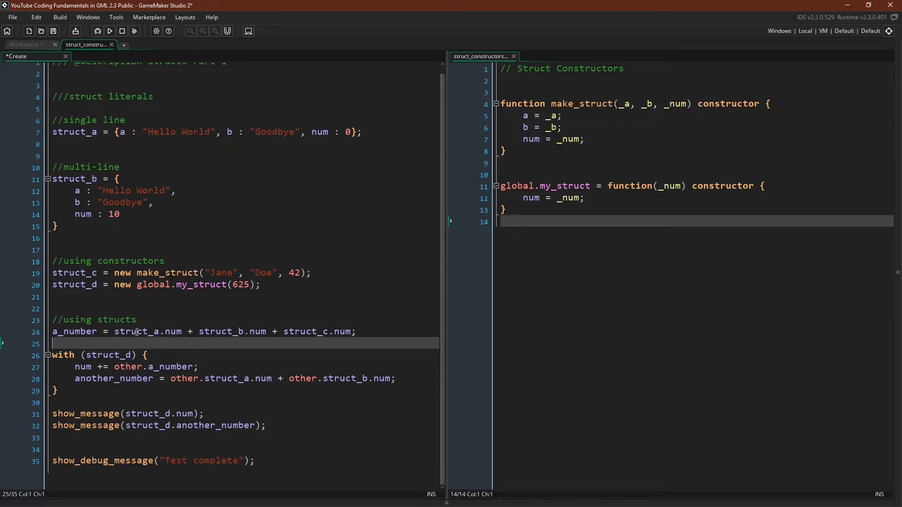
pyautogui.moveTo(150, 162)
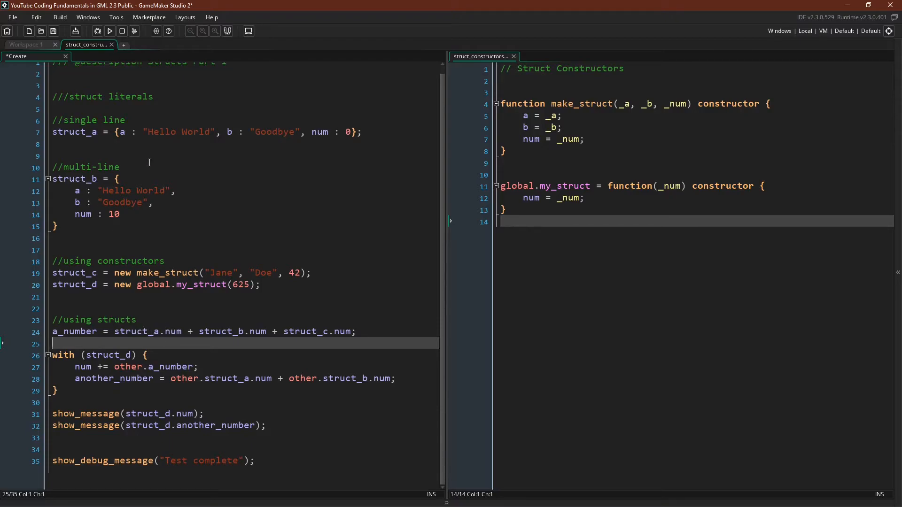
pyautogui.moveTo(293, 216)
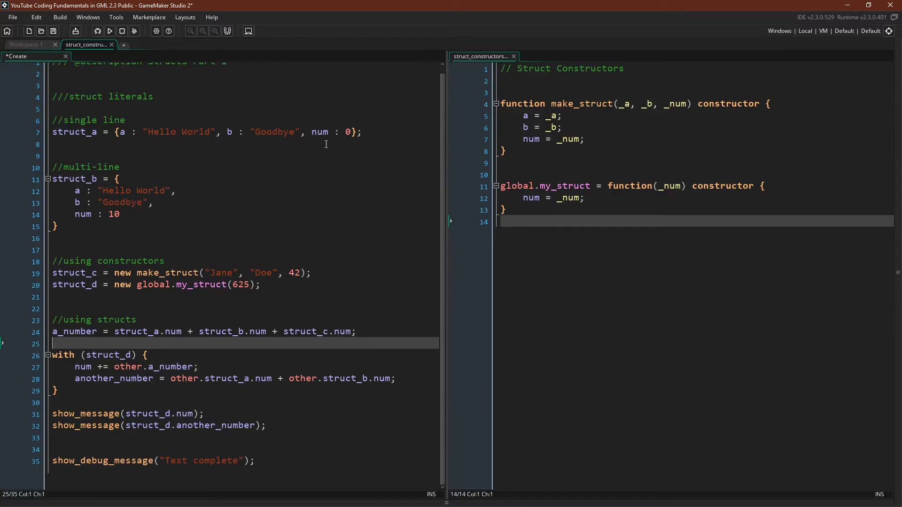
pyautogui.moveTo(308, 273)
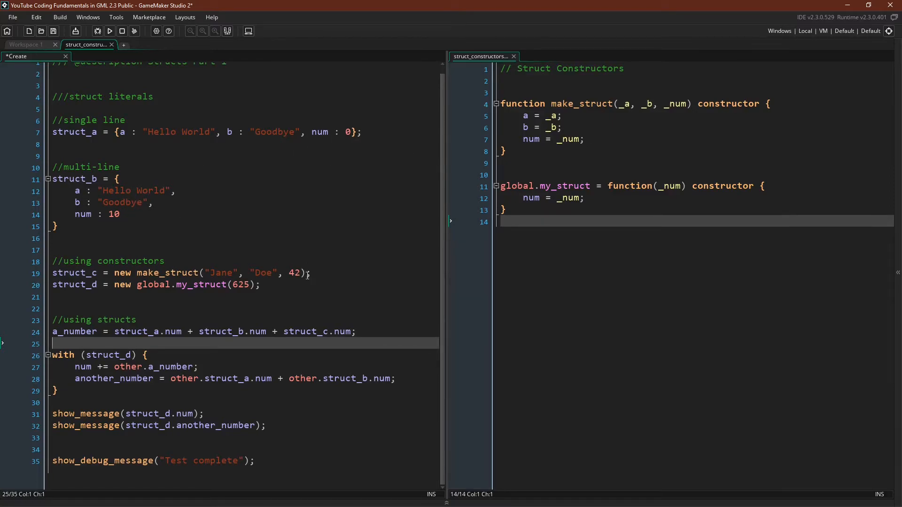
pyautogui.moveTo(52, 350)
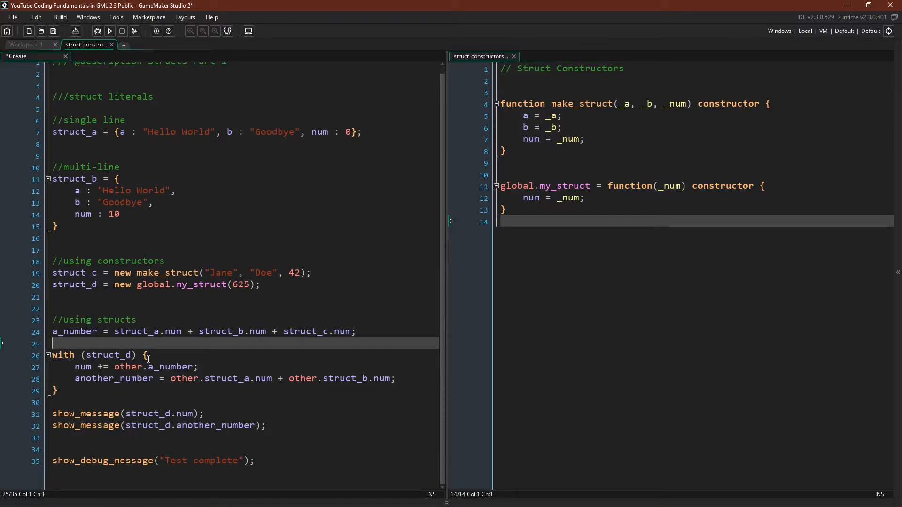
pyautogui.moveTo(104, 343)
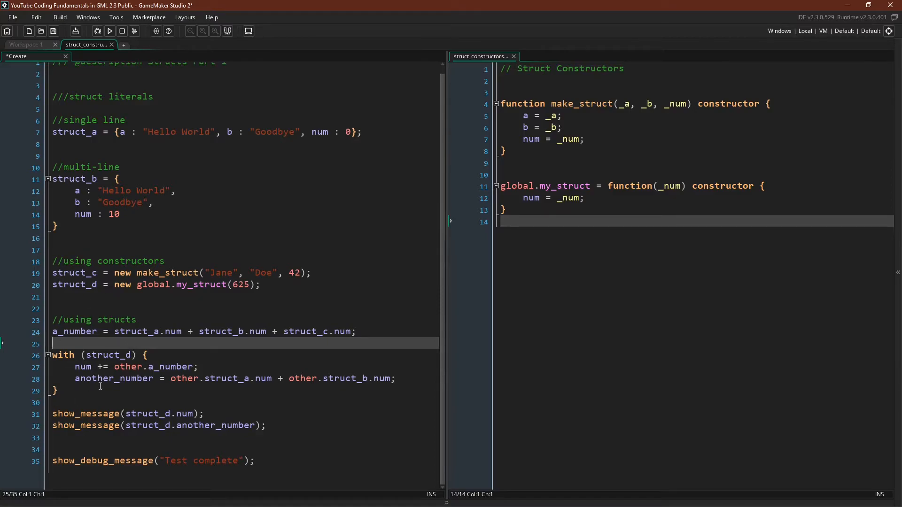
pyautogui.moveTo(143, 366)
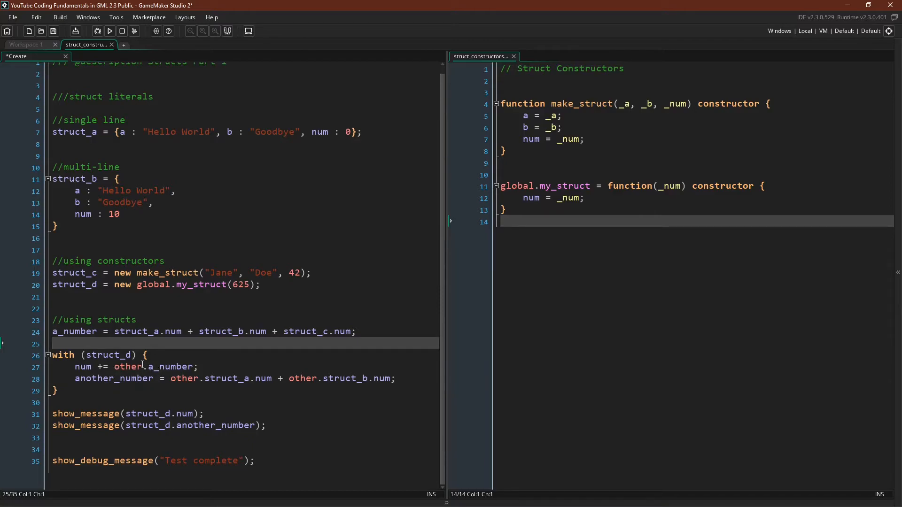
pyautogui.moveTo(241, 303)
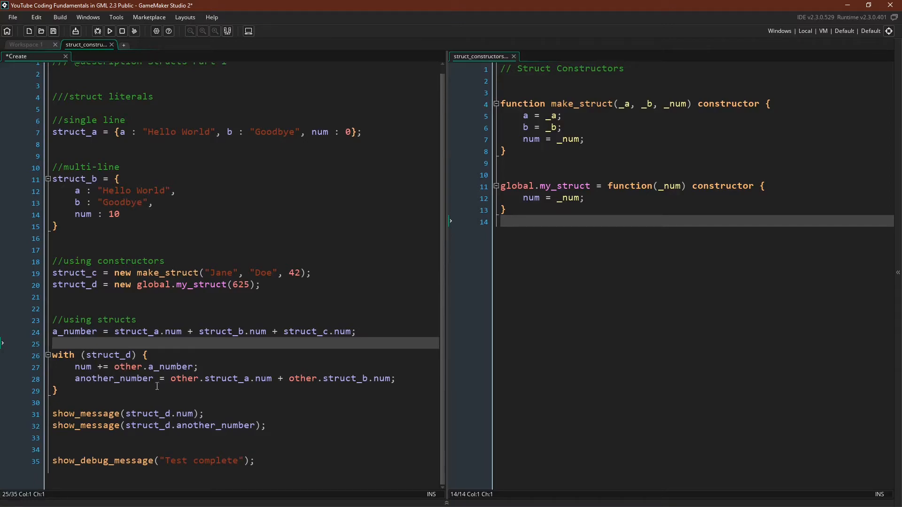
pyautogui.moveTo(409, 389)
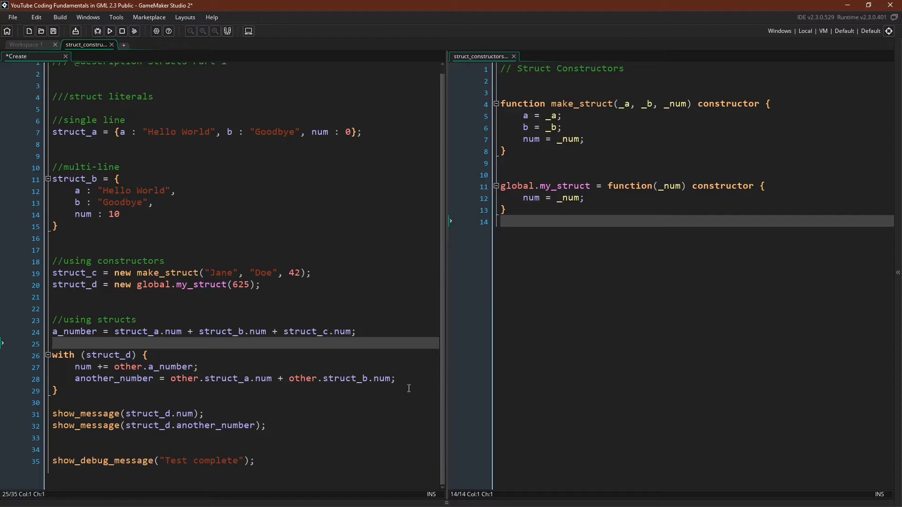
pyautogui.moveTo(178, 391)
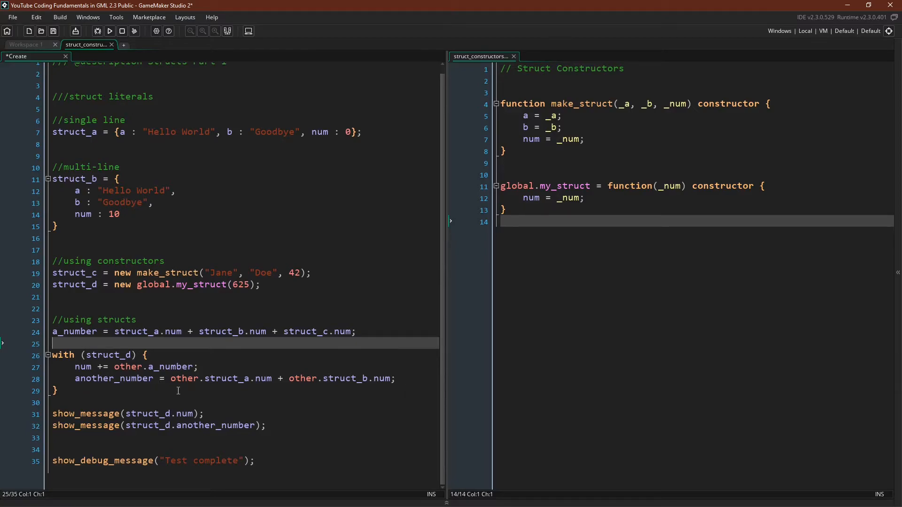
pyautogui.moveTo(137, 378)
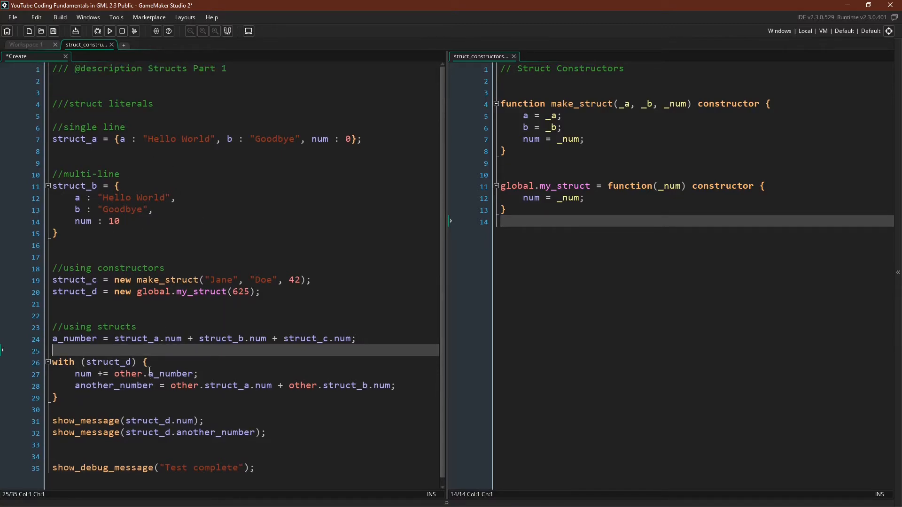
pyautogui.moveTo(282, 231)
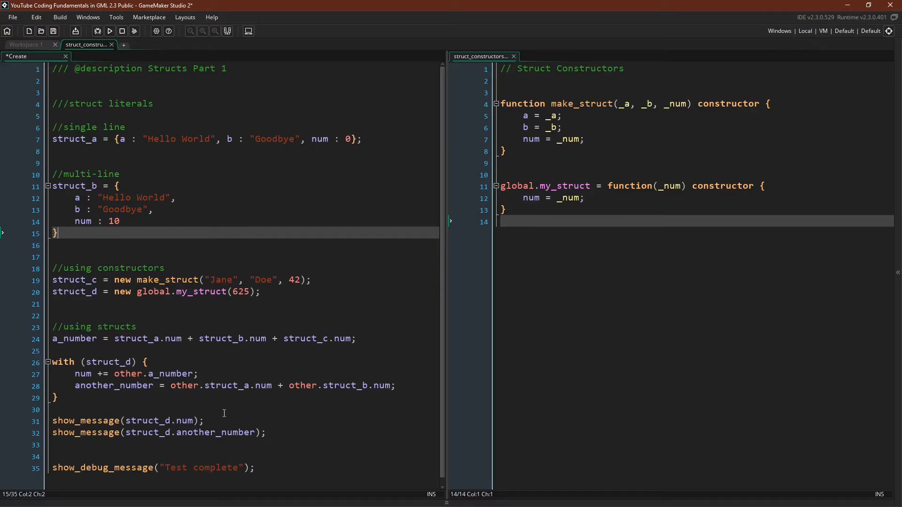
pyautogui.moveTo(221, 418)
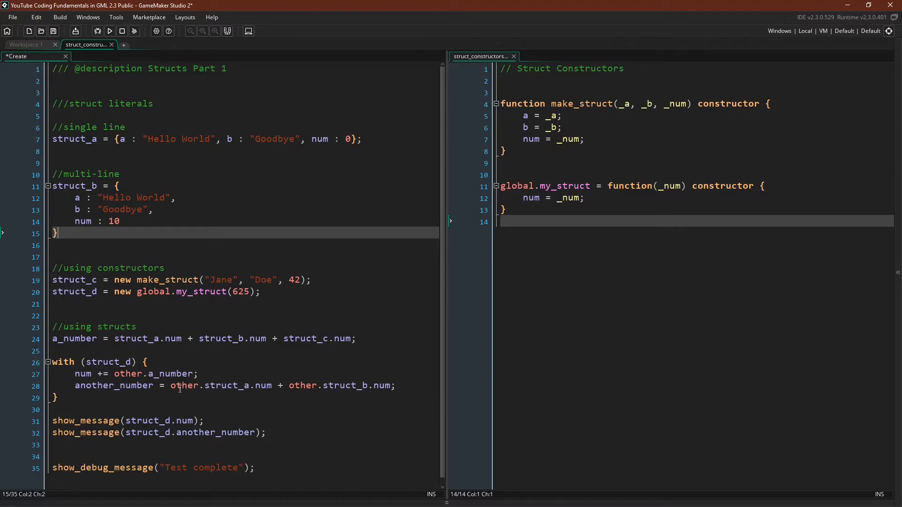
pyautogui.moveTo(218, 399)
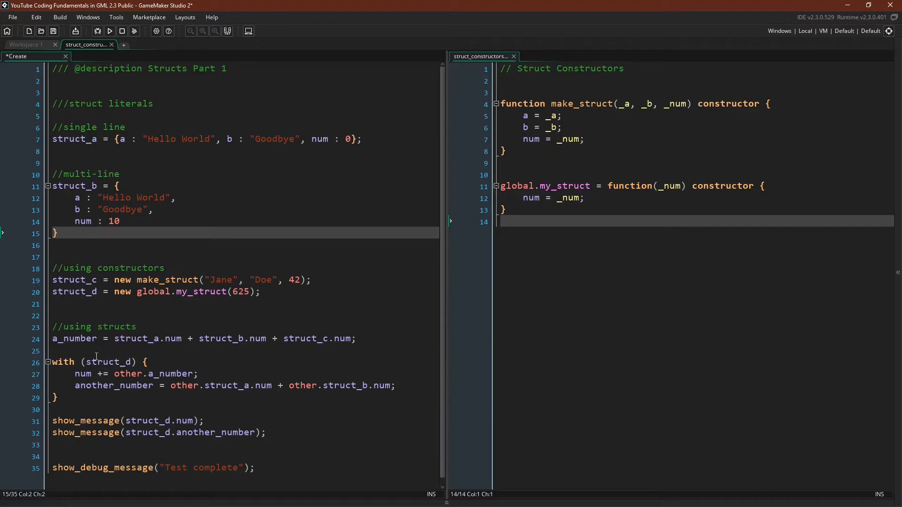
pyautogui.moveTo(339, 327)
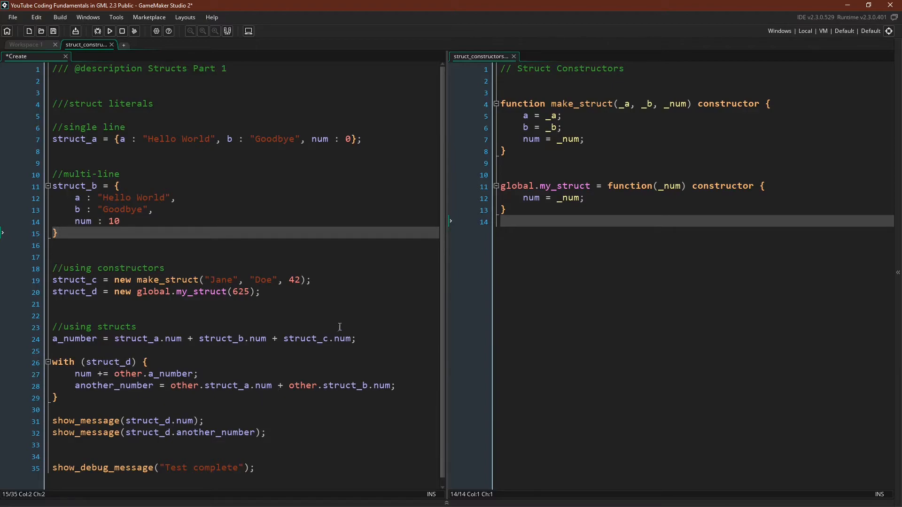
pyautogui.moveTo(307, 169)
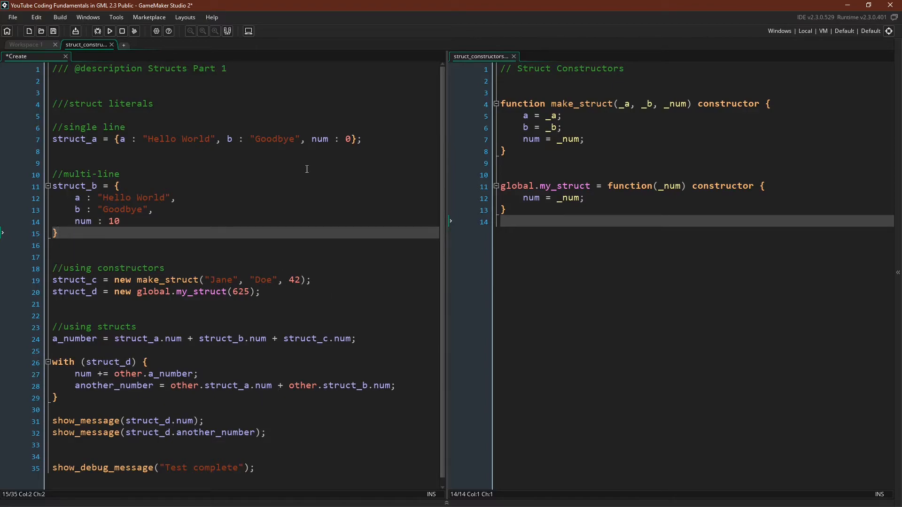
pyautogui.moveTo(268, 427)
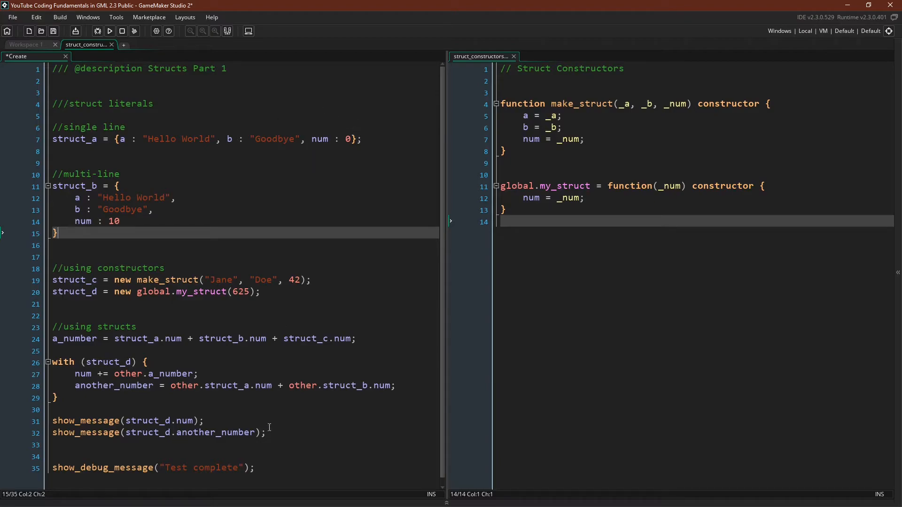
pyautogui.scroll(-3)
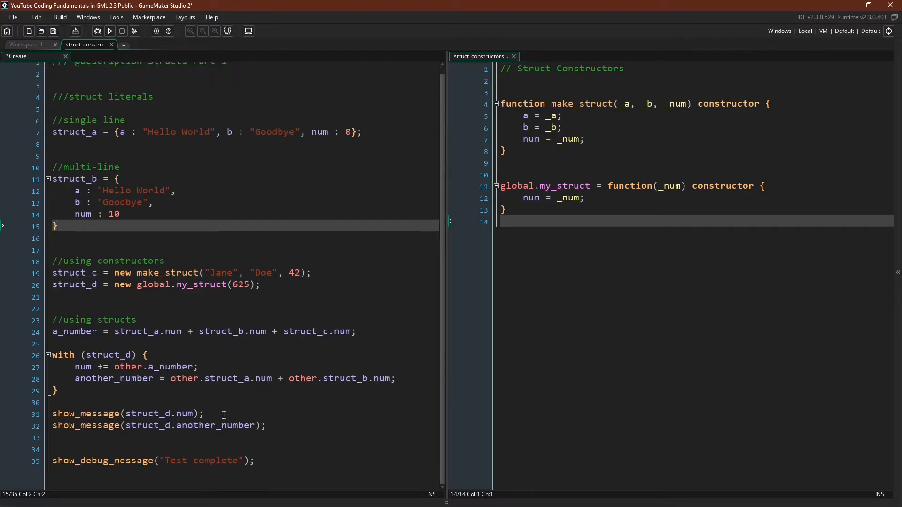
pyautogui.moveTo(194, 386)
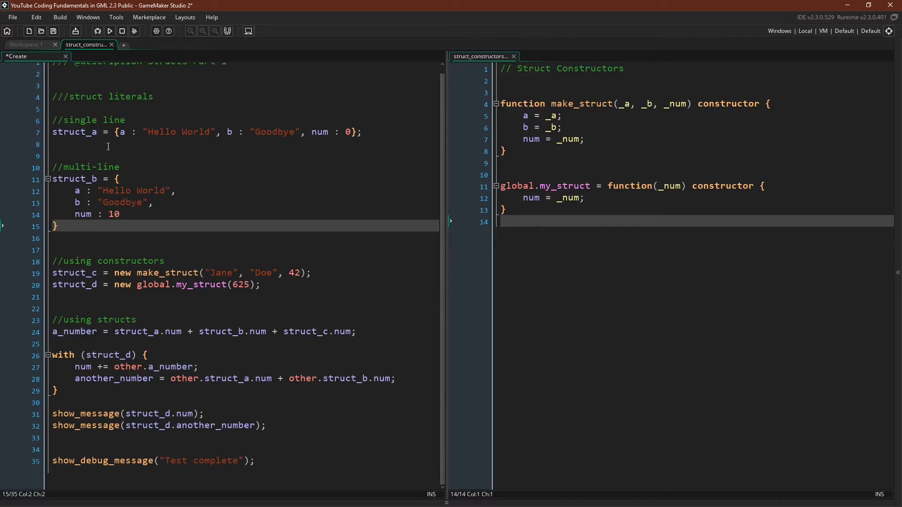
pyautogui.click(109, 31)
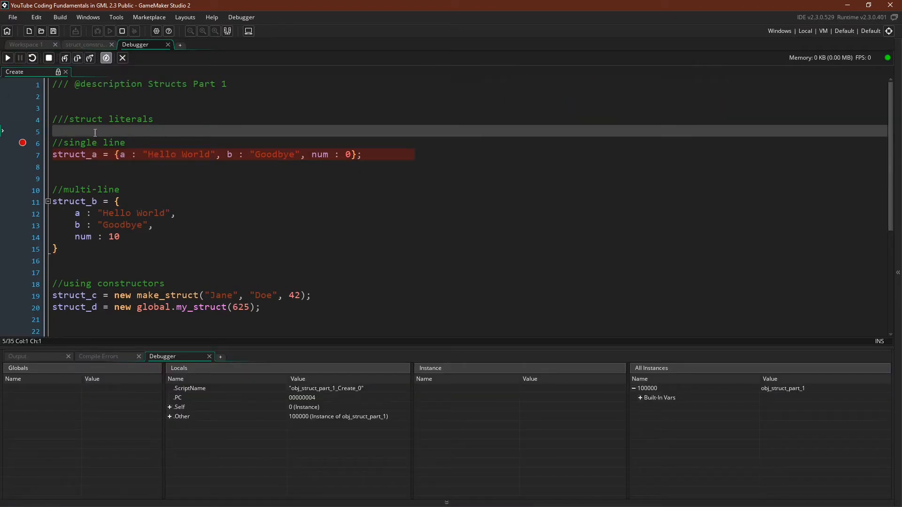
pyautogui.moveTo(77, 58)
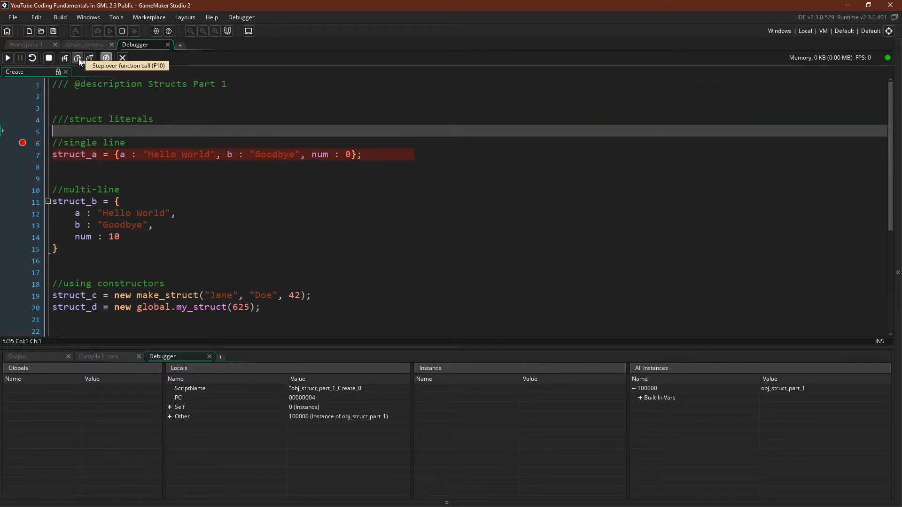
pyautogui.click(77, 59)
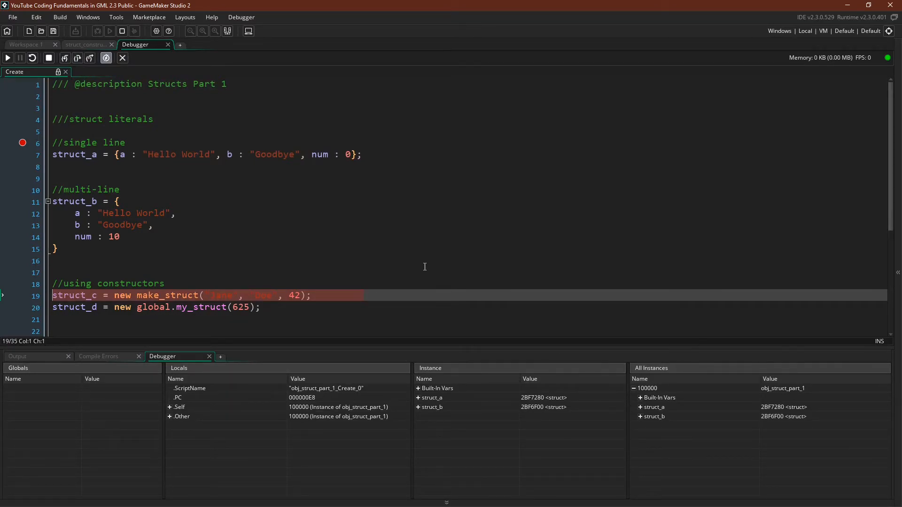
pyautogui.moveTo(394, 268)
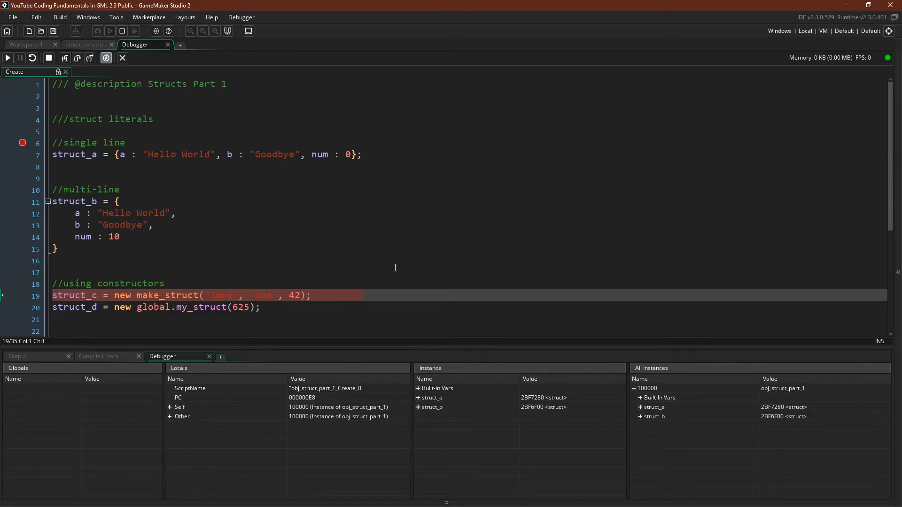
pyautogui.moveTo(396, 257)
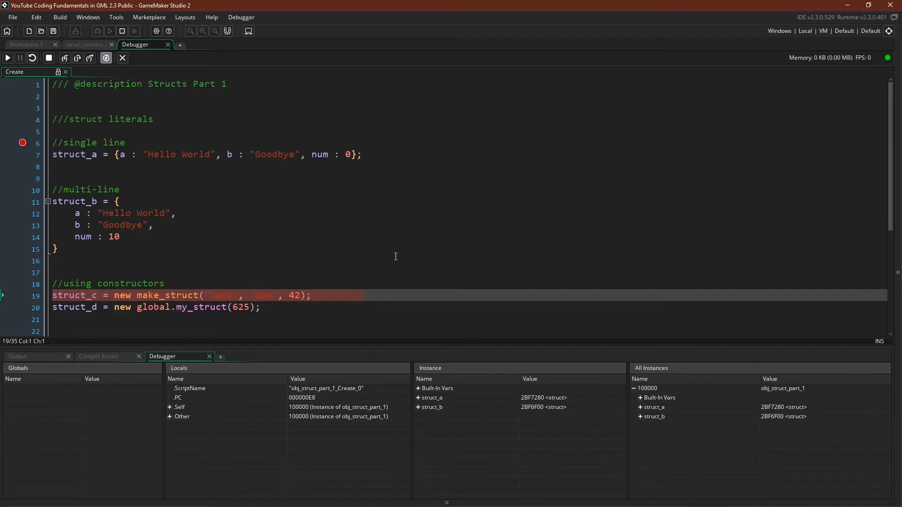
pyautogui.moveTo(400, 250)
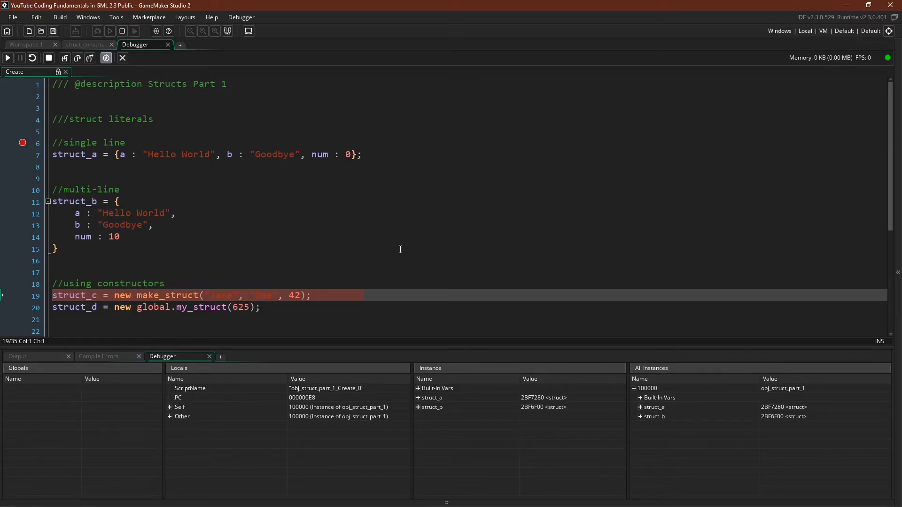
pyautogui.moveTo(259, 192)
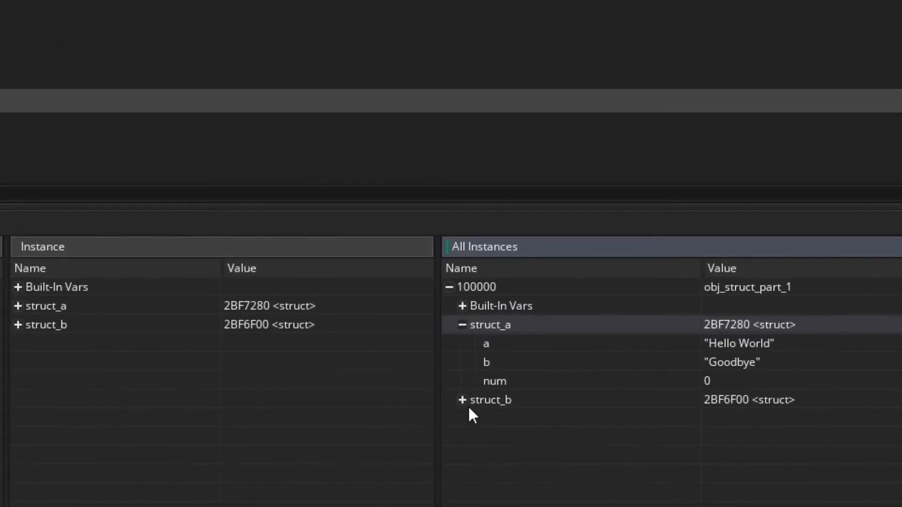
pyautogui.click(461, 400)
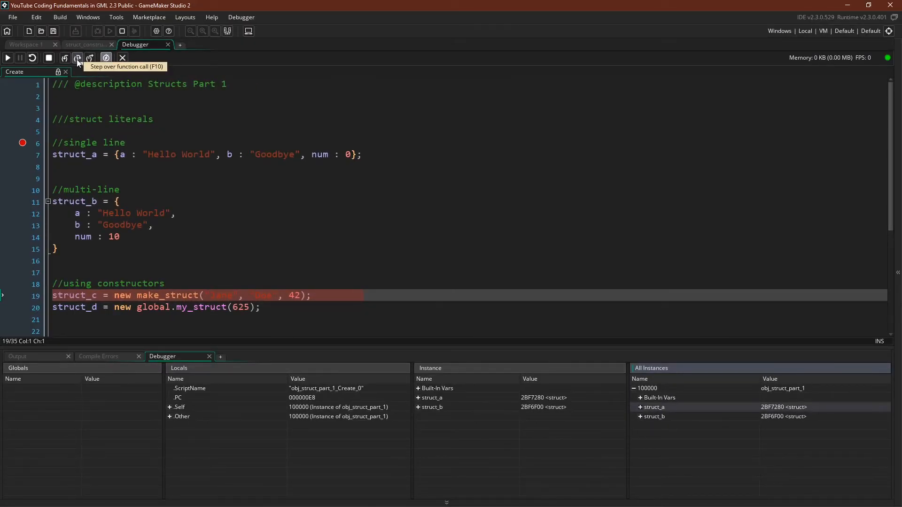
# - Step over both constructor lines creating struct_c (Jane, Doe, 42) and struct_d (625)
pyautogui.click(77, 58)
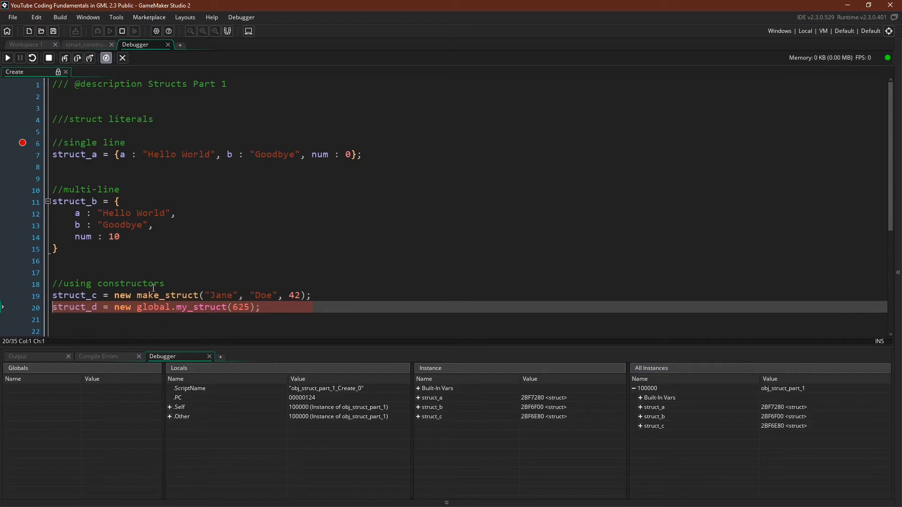
pyautogui.moveTo(77, 58)
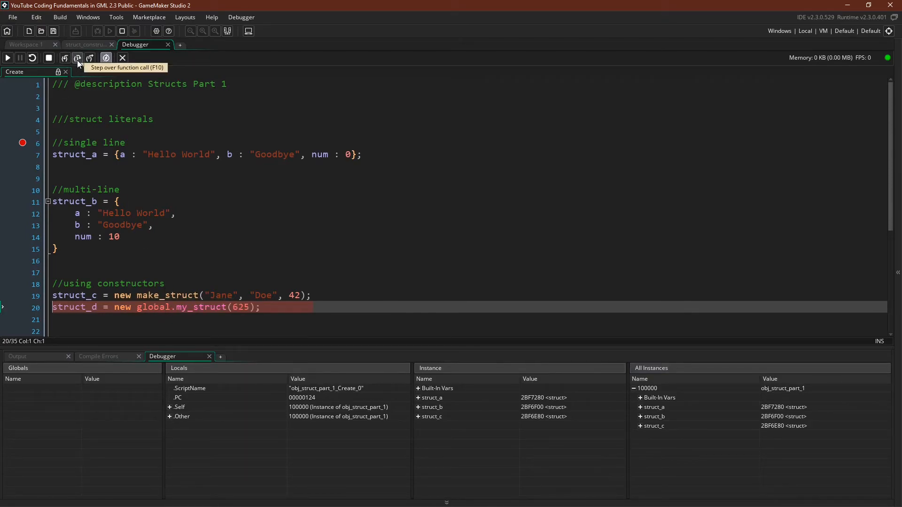
pyautogui.click(78, 57)
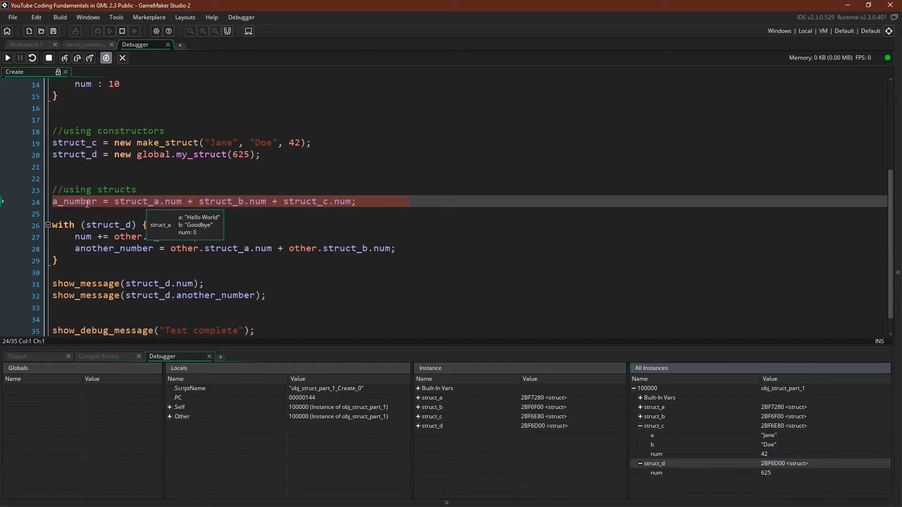
pyautogui.moveTo(89, 212)
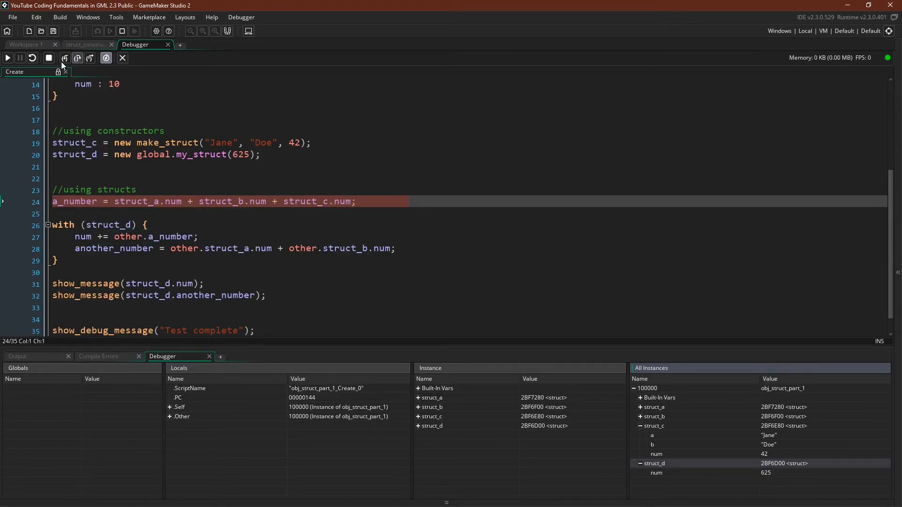
# - Step through the a_number calculation, the with block and the messages, dismissing the dialog showing 10
pyautogui.click(64, 58)
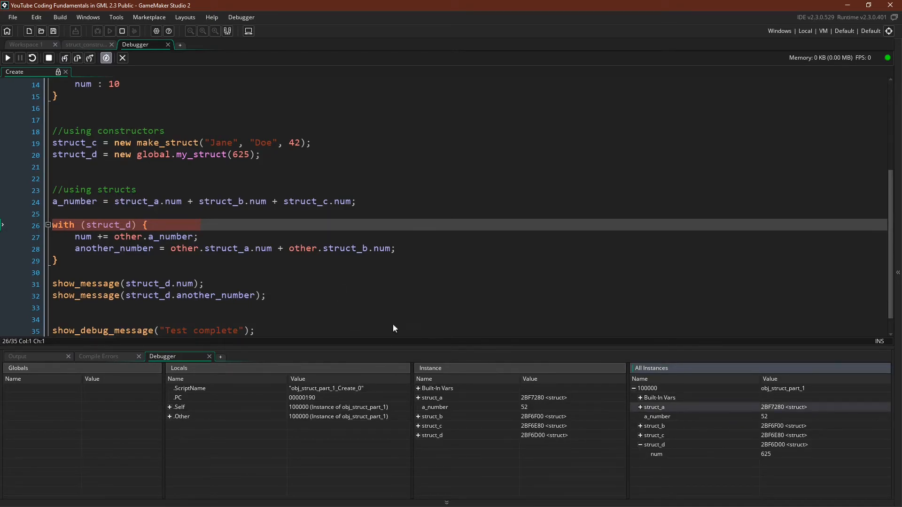
pyautogui.moveTo(460, 287)
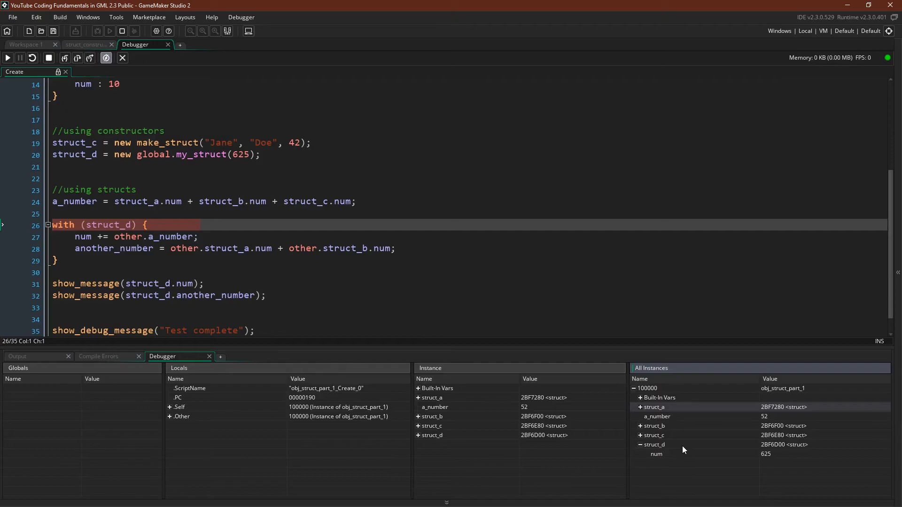
pyautogui.moveTo(229, 201)
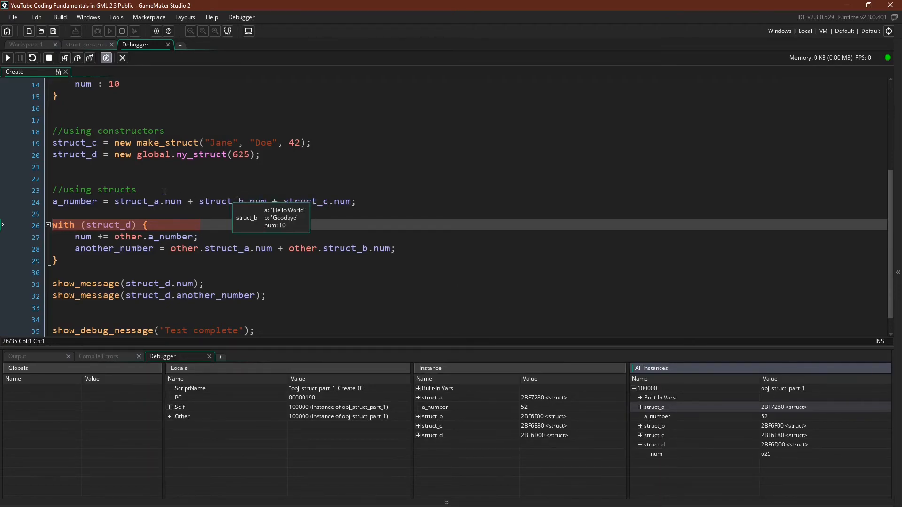
pyautogui.click(64, 58)
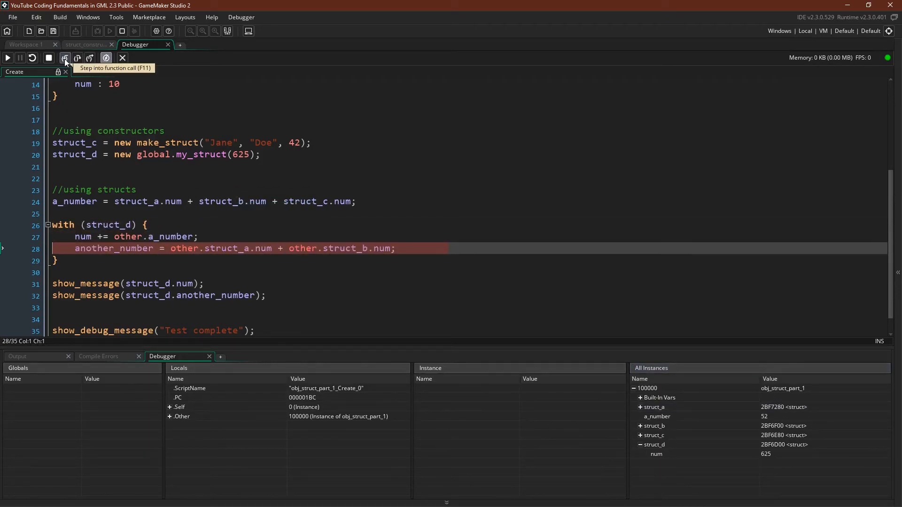
pyautogui.click(63, 59)
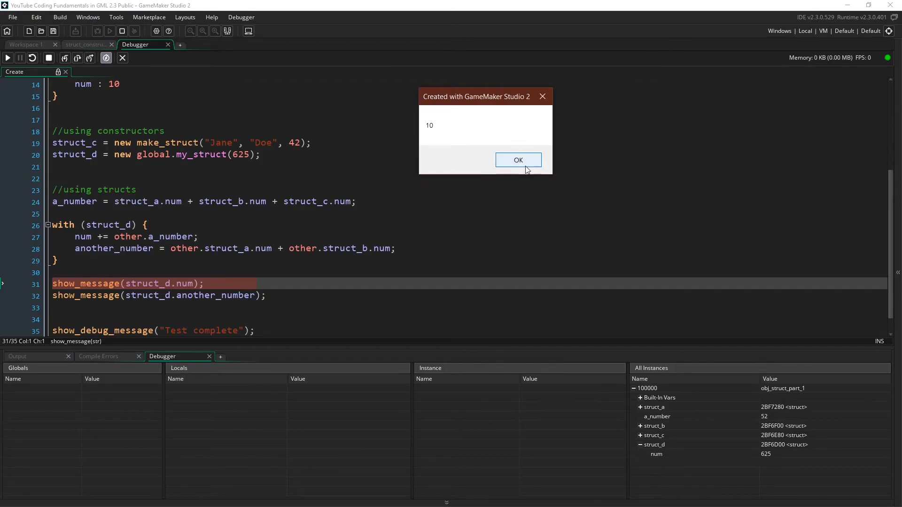
pyautogui.click(519, 160)
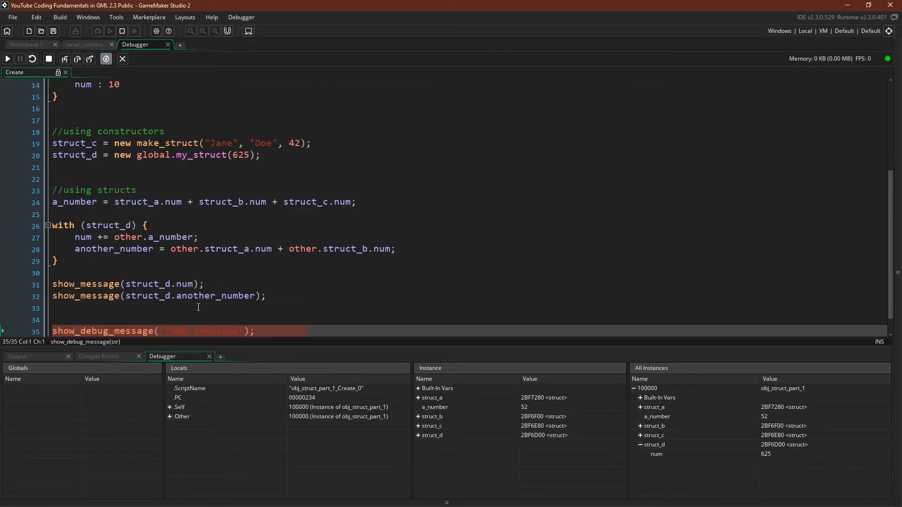
pyautogui.moveTo(103, 284)
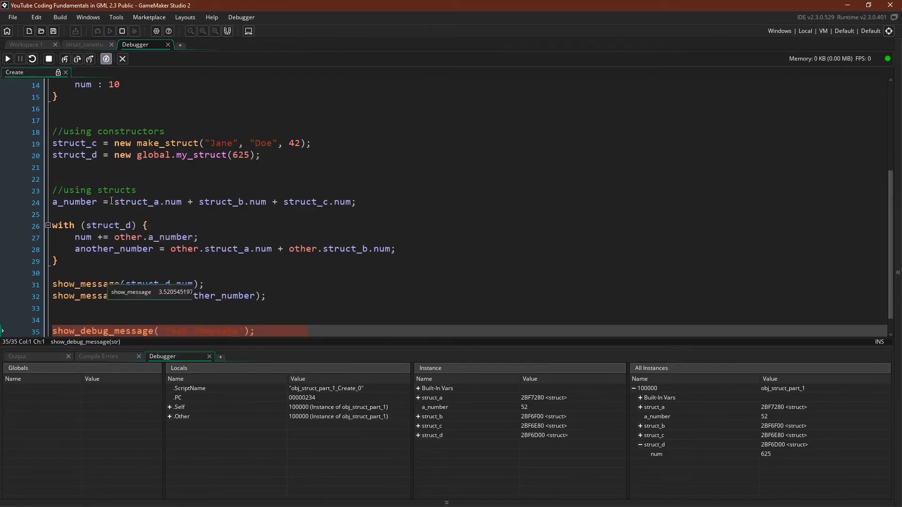